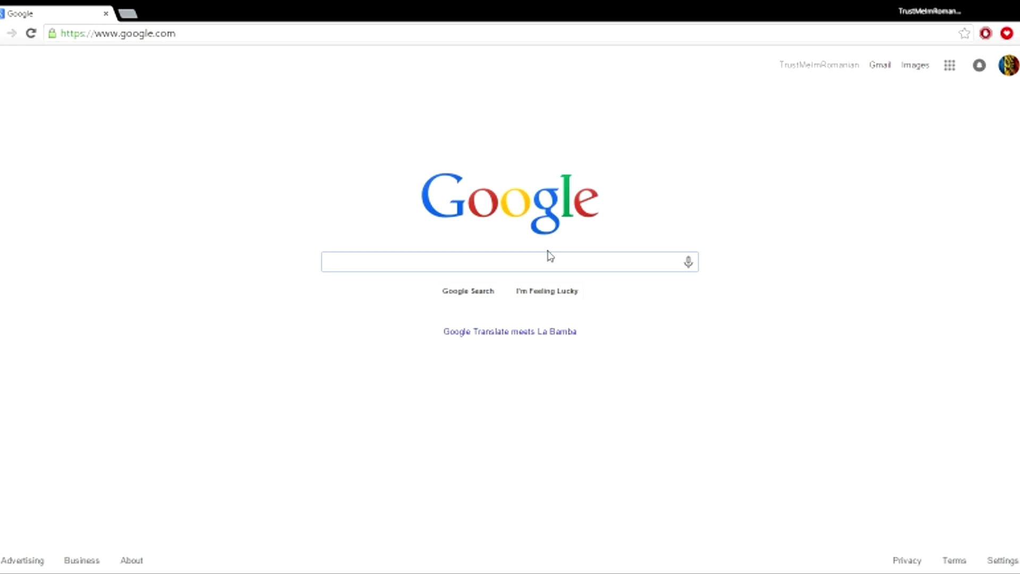
- Search 'can' and open the Can You RUN It site, scrolling through its homepage
click(455, 262)
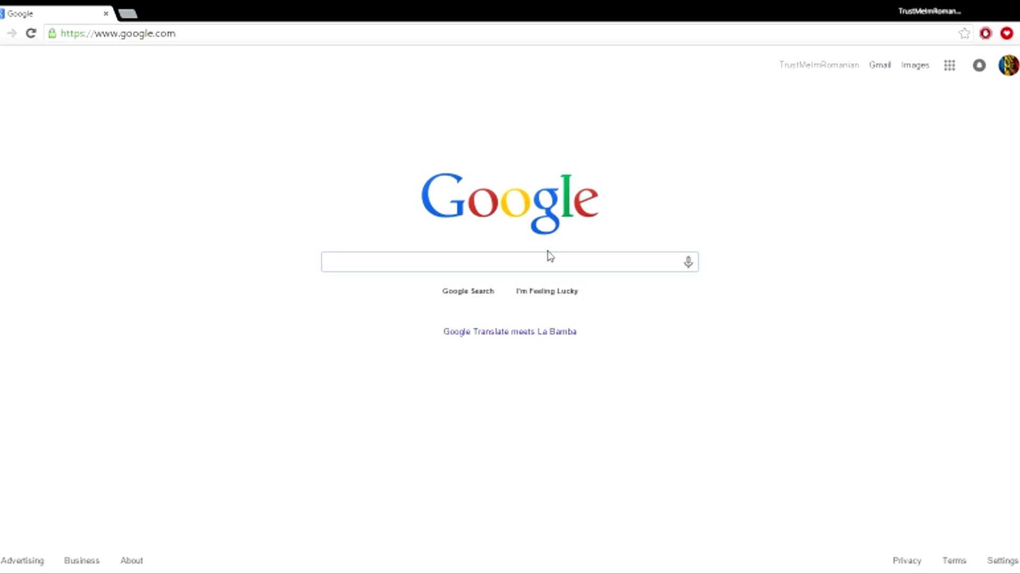
click(455, 261)
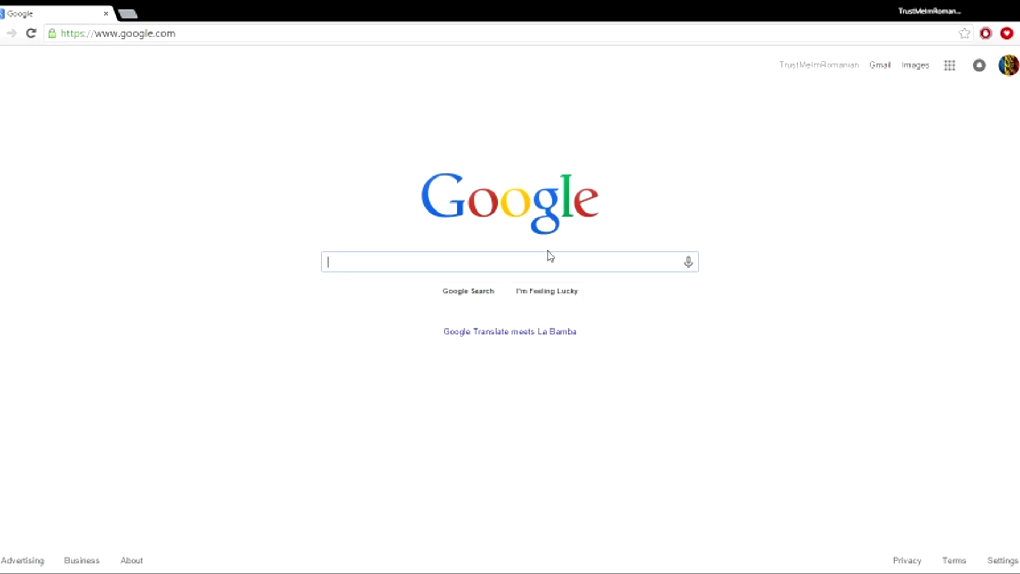
text(canyou)
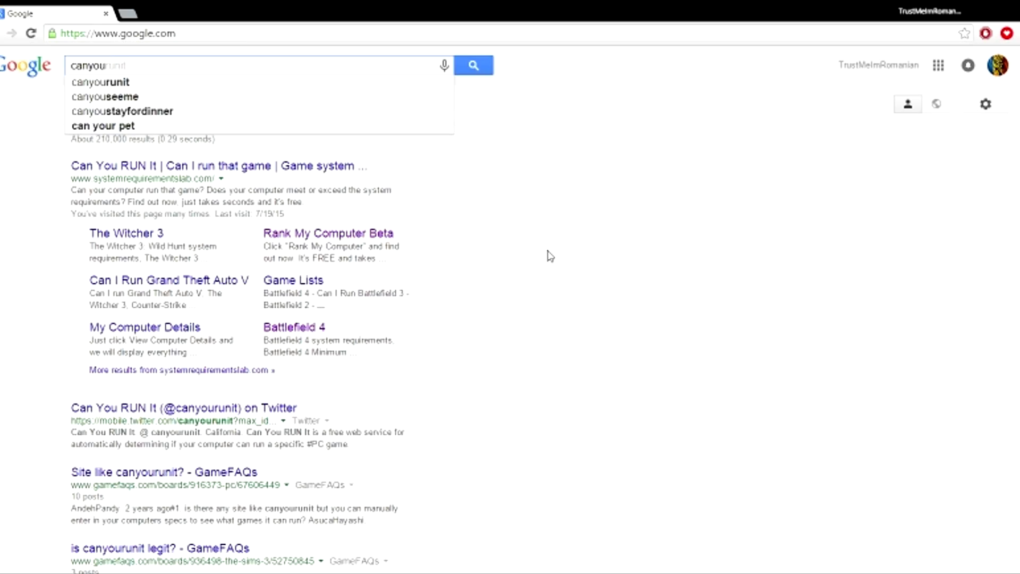
click(219, 165)
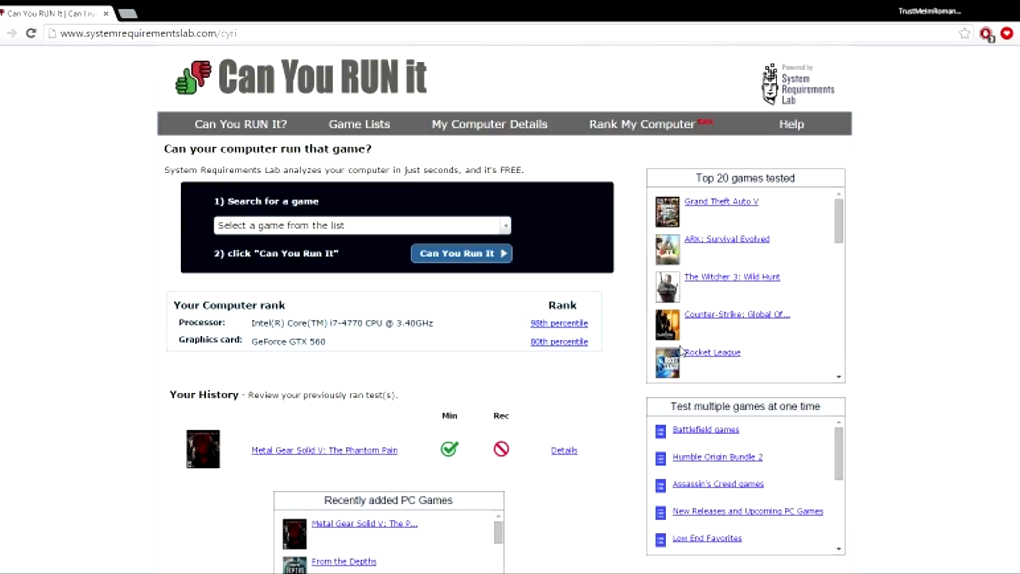
mouse_move(405, 139)
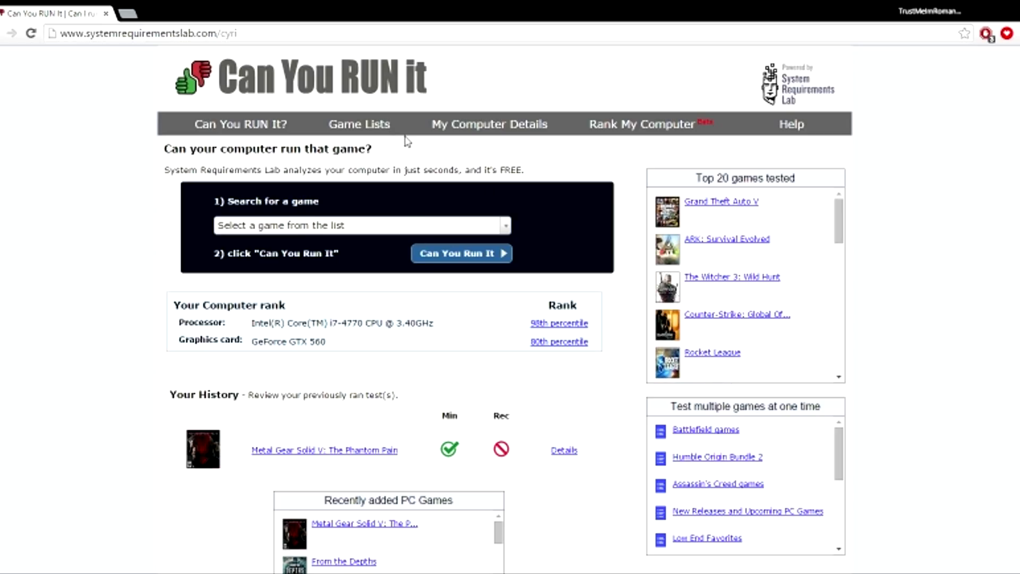
mouse_move(288, 111)
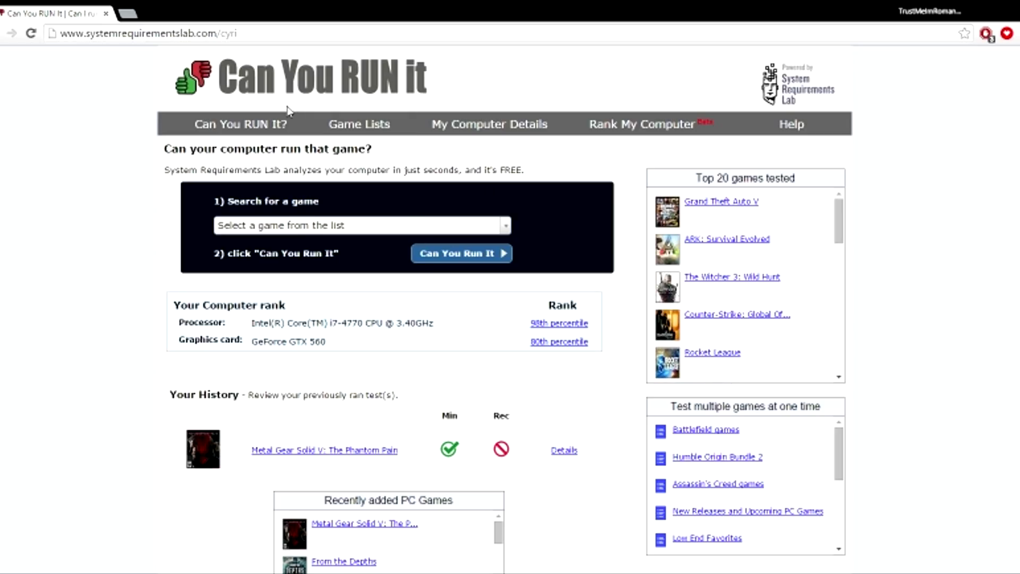
scroll(down, 3)
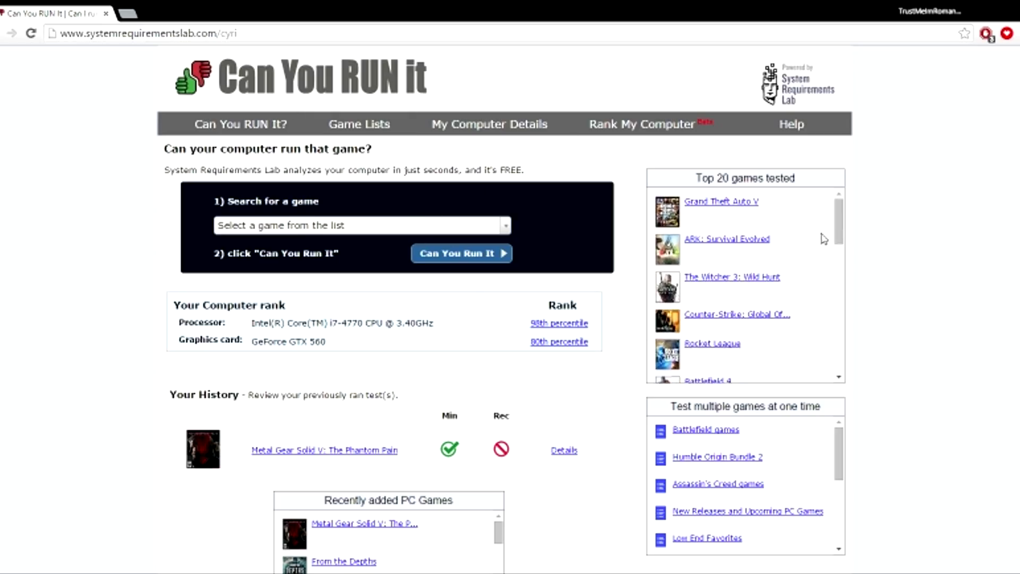
scroll(down, 3)
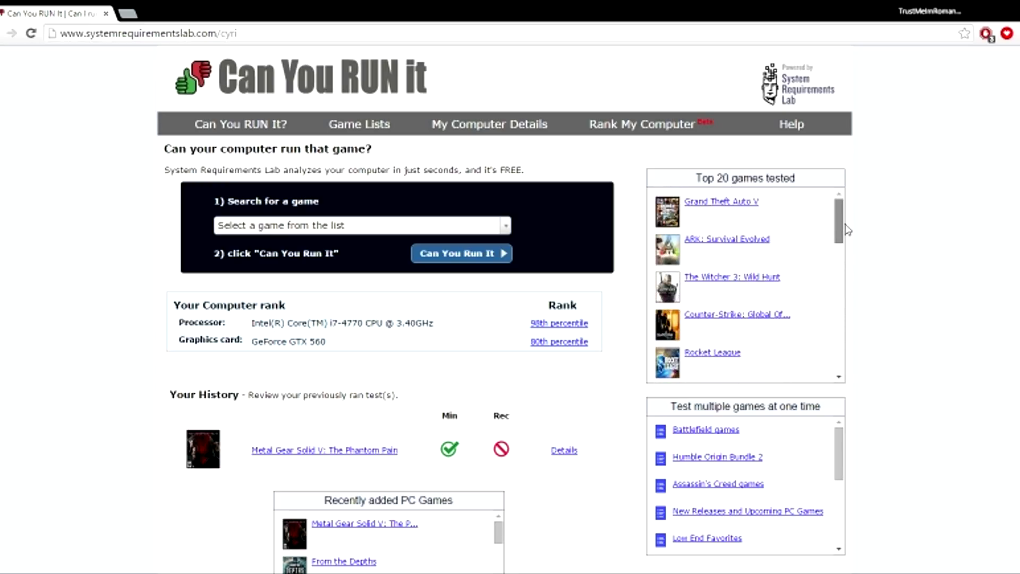
scroll(down, 3)
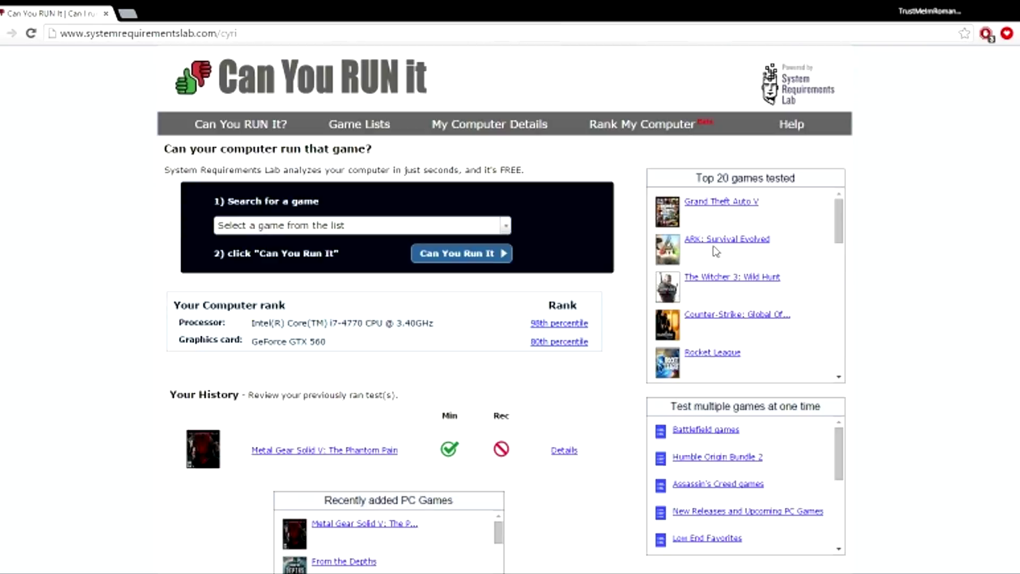
mouse_move(691, 430)
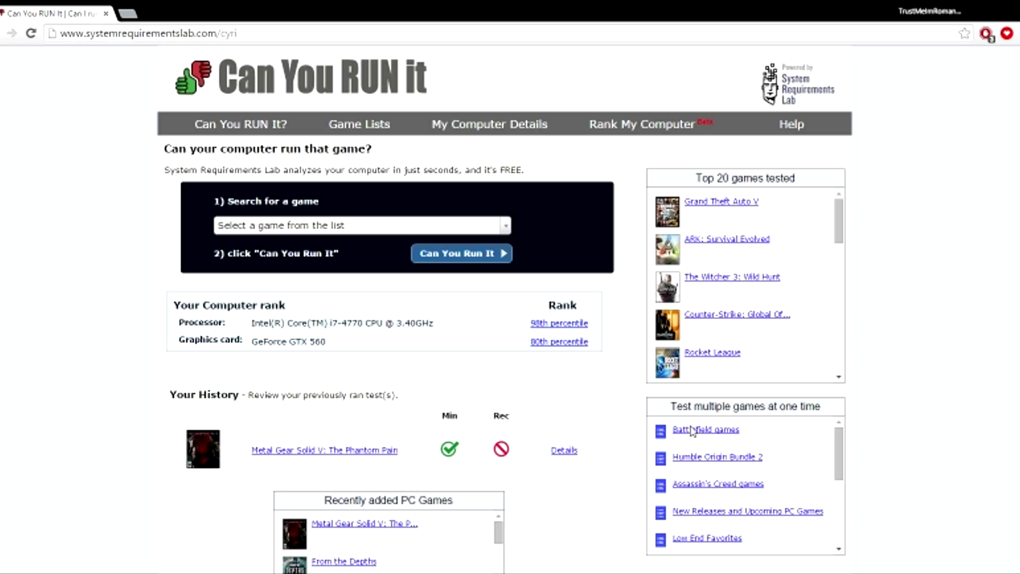
- Pick Battlefield 4 from the Battlefield games list and scroll its minimum specs
click(705, 429)
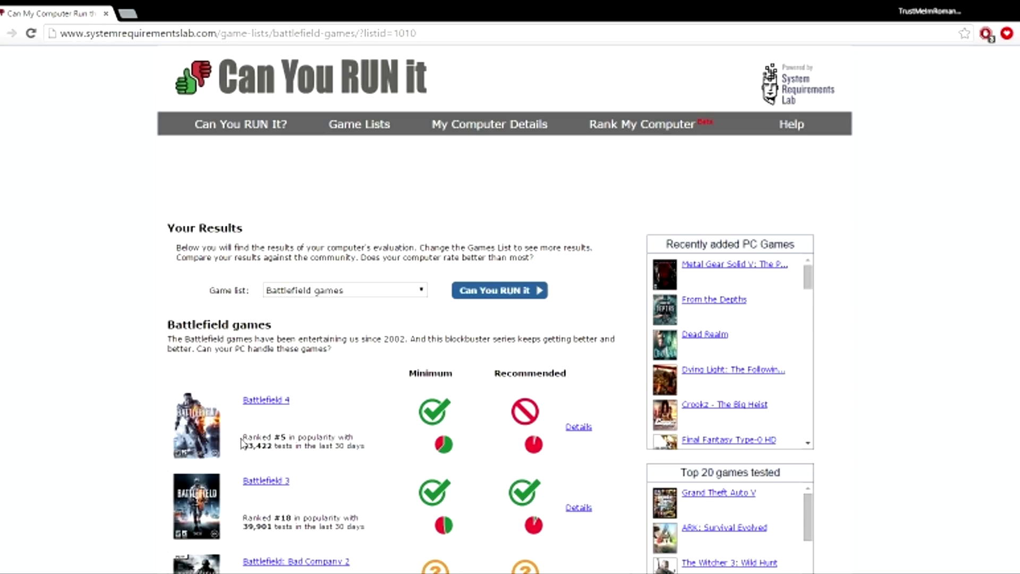
scroll(down, 3)
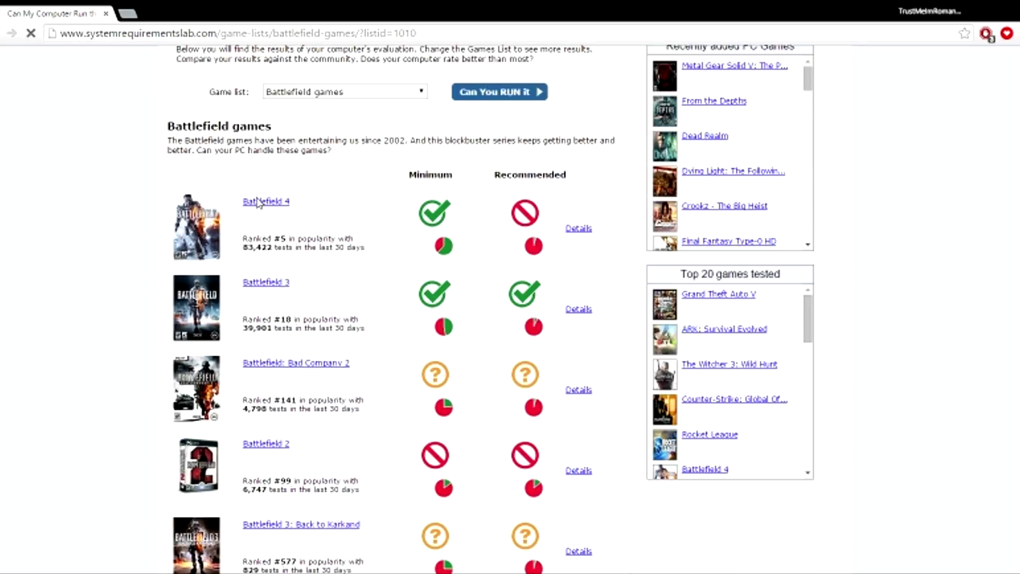
click(265, 202)
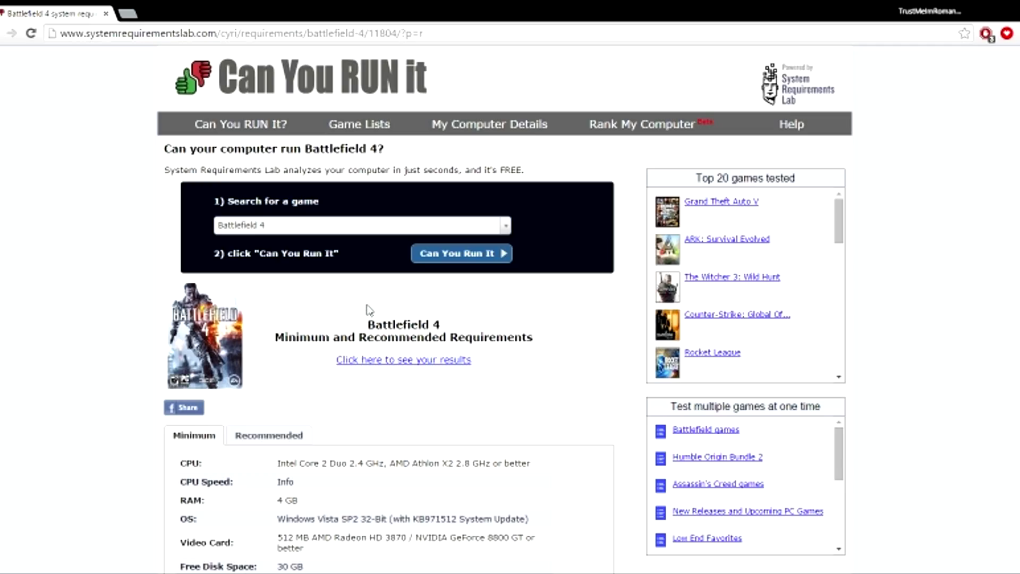
scroll(down, 3)
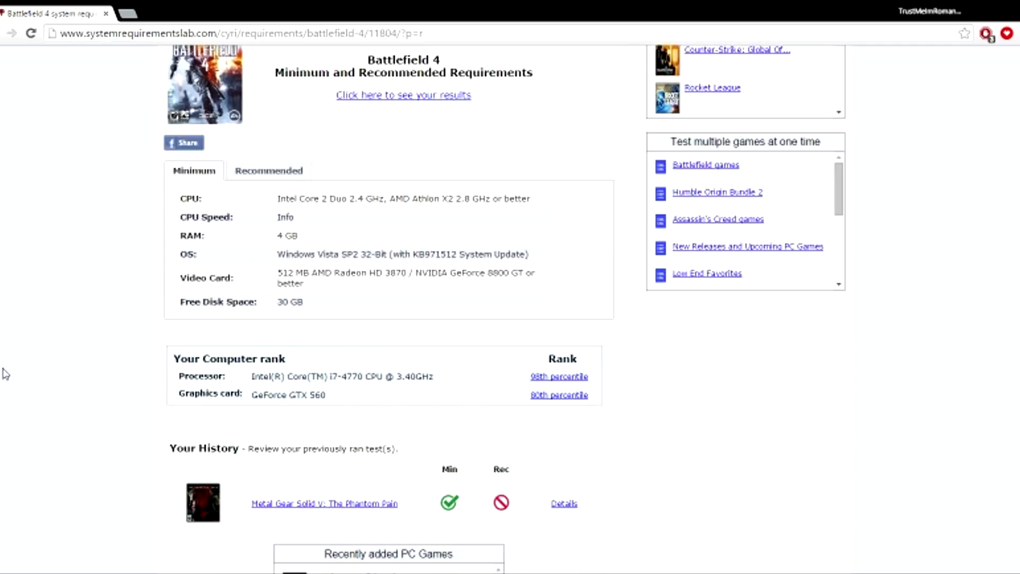
scroll(down, 3)
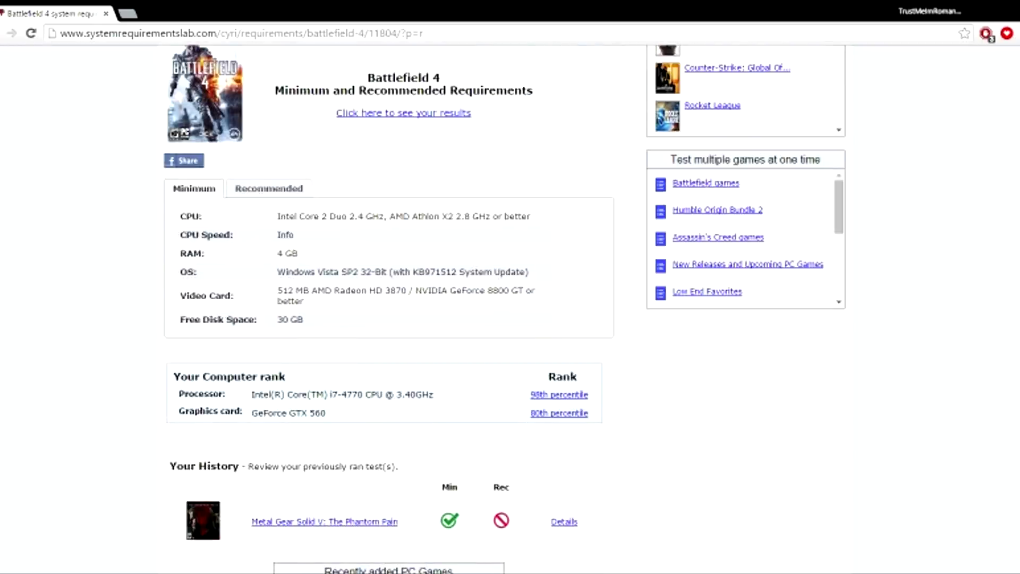
mouse_move(255, 195)
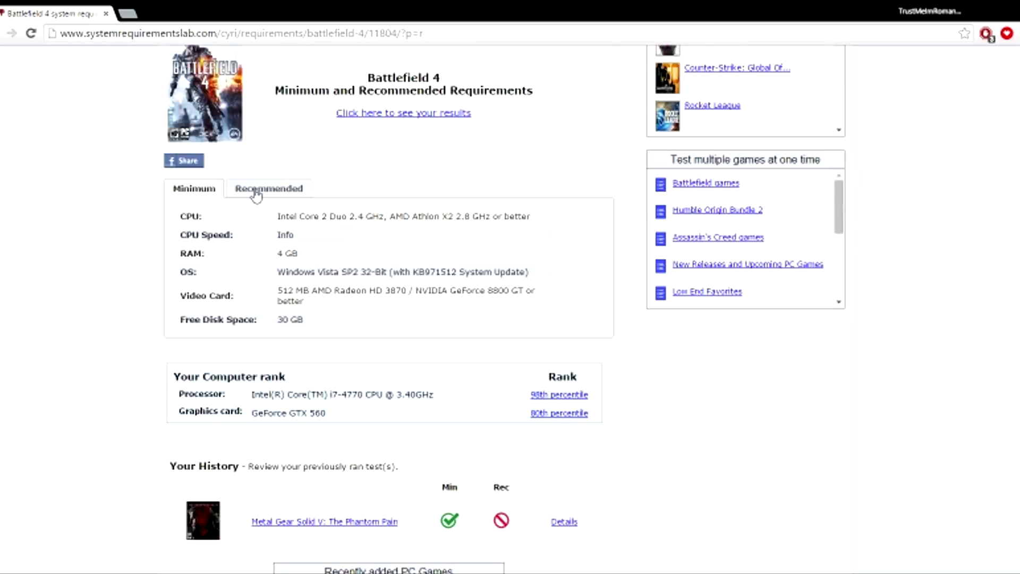
scroll(down, 3)
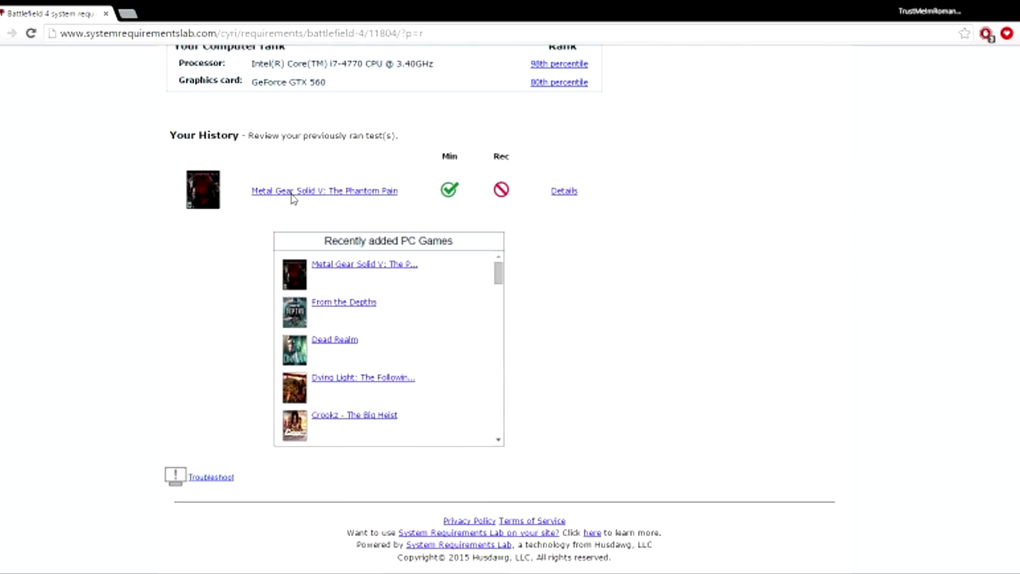
- Open Metal Gear Solid V from history and show its detailed results
click(324, 191)
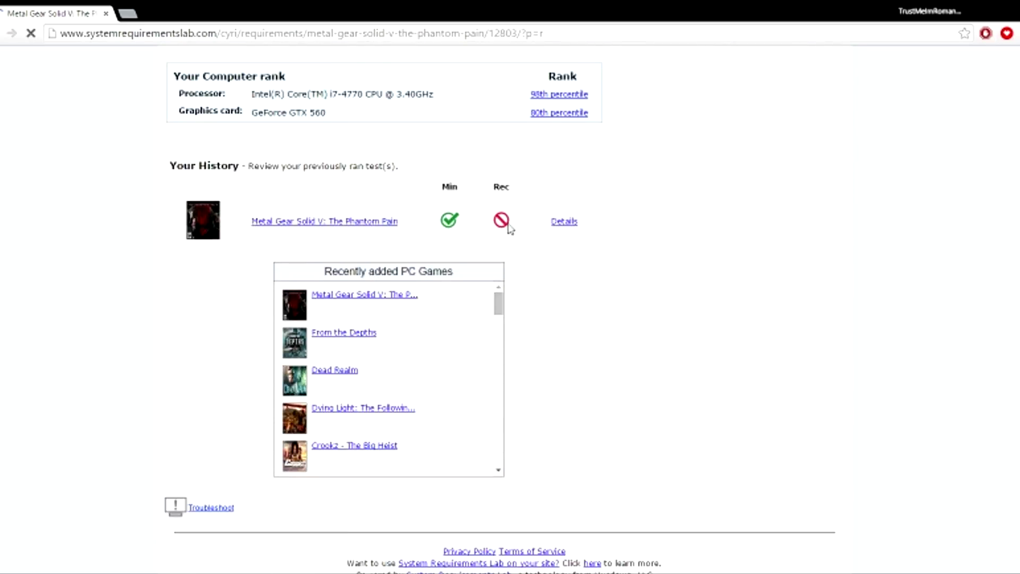
scroll(up, 3)
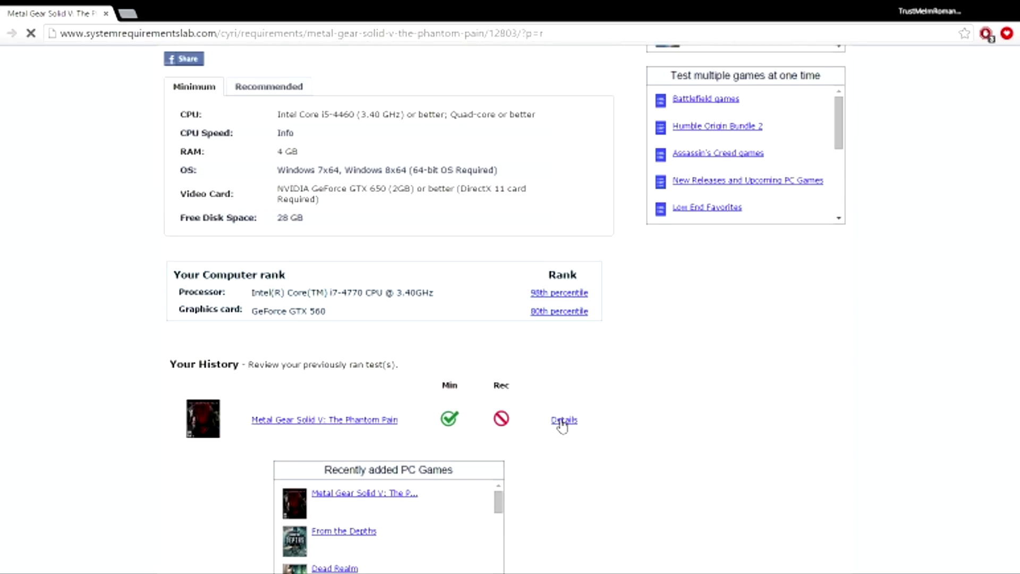
click(563, 420)
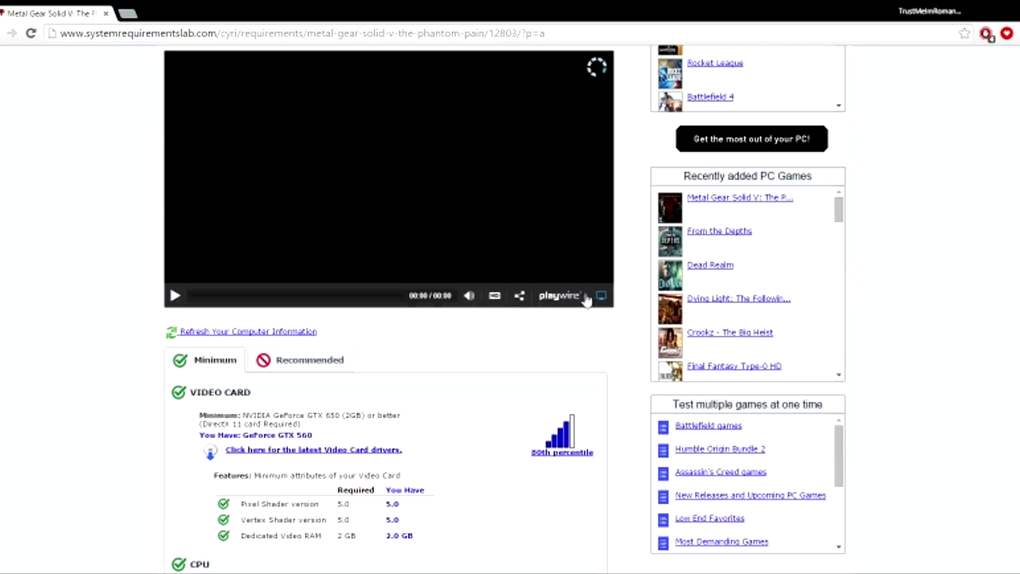
scroll(down, 3)
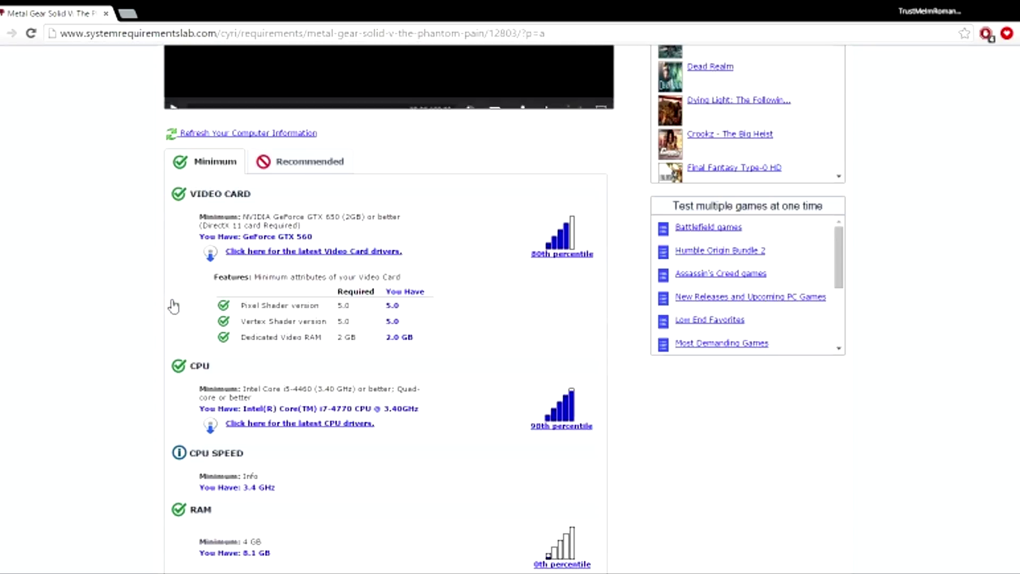
scroll(down, 3)
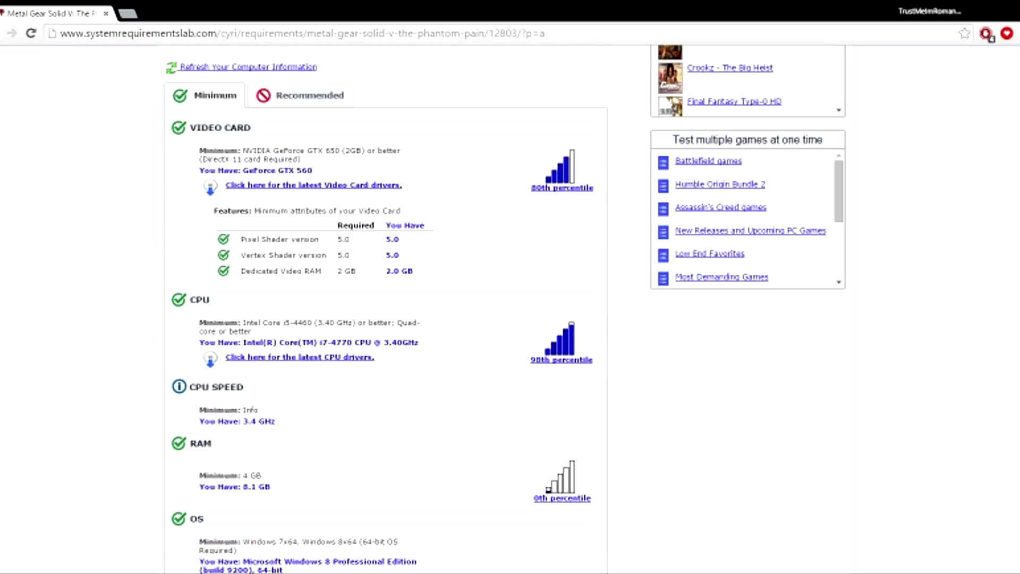
- Review the video card, CPU, RAM and OS minimum checks, highlighting the VIDEO CARD heading
double_click(203, 127)
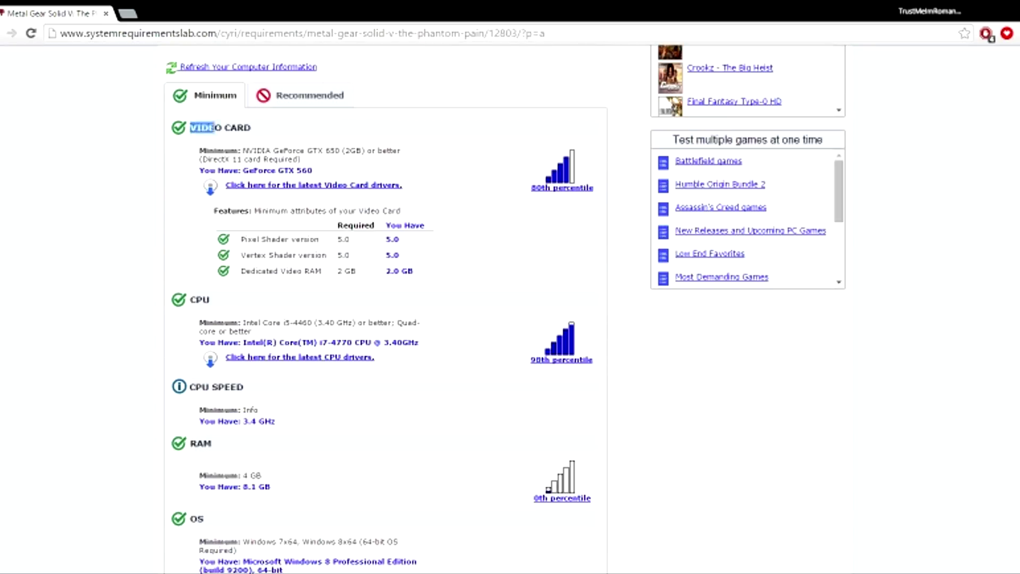
scroll(down, 3)
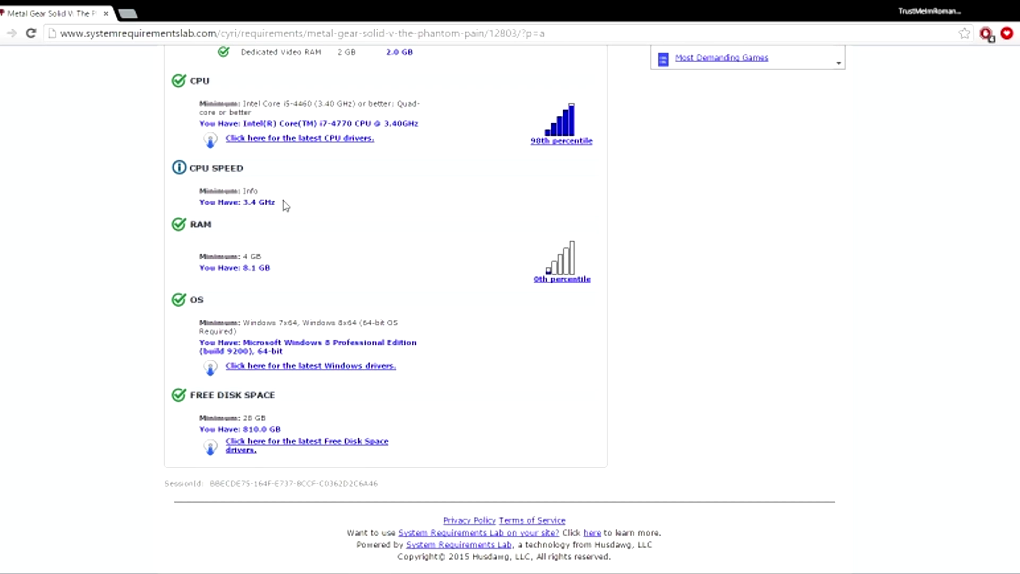
scroll(up, 3)
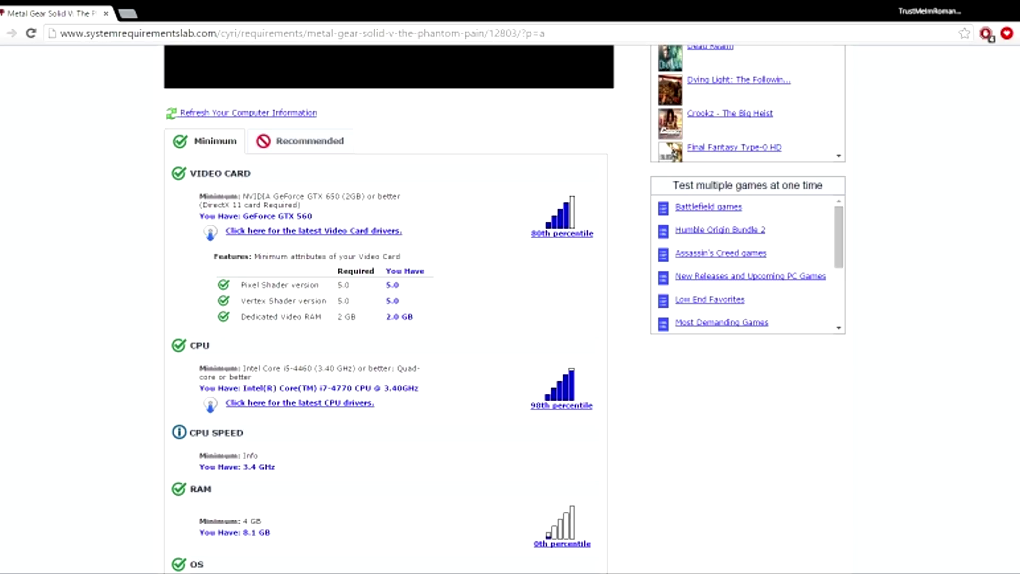
mouse_move(325, 241)
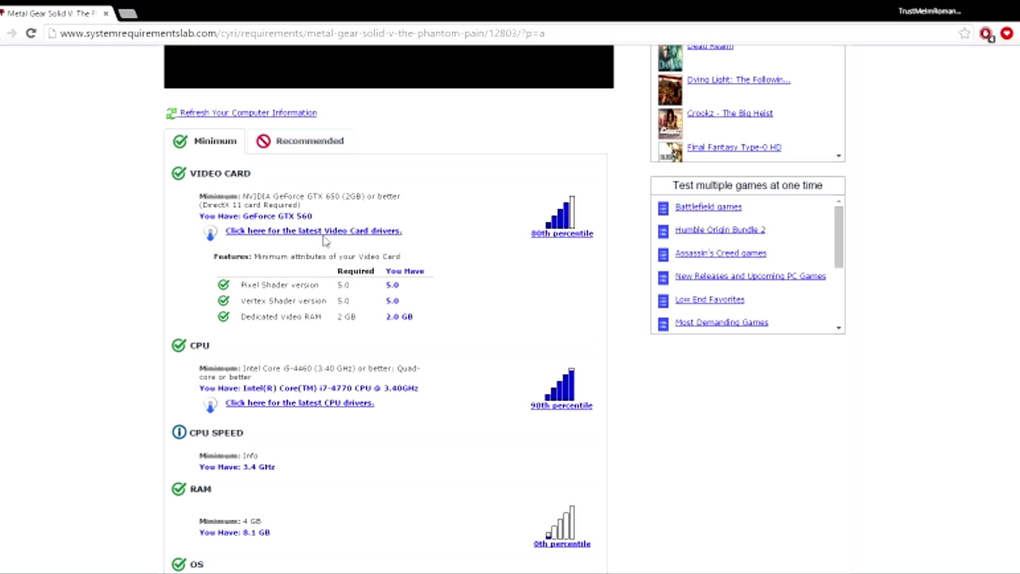
scroll(down, 3)
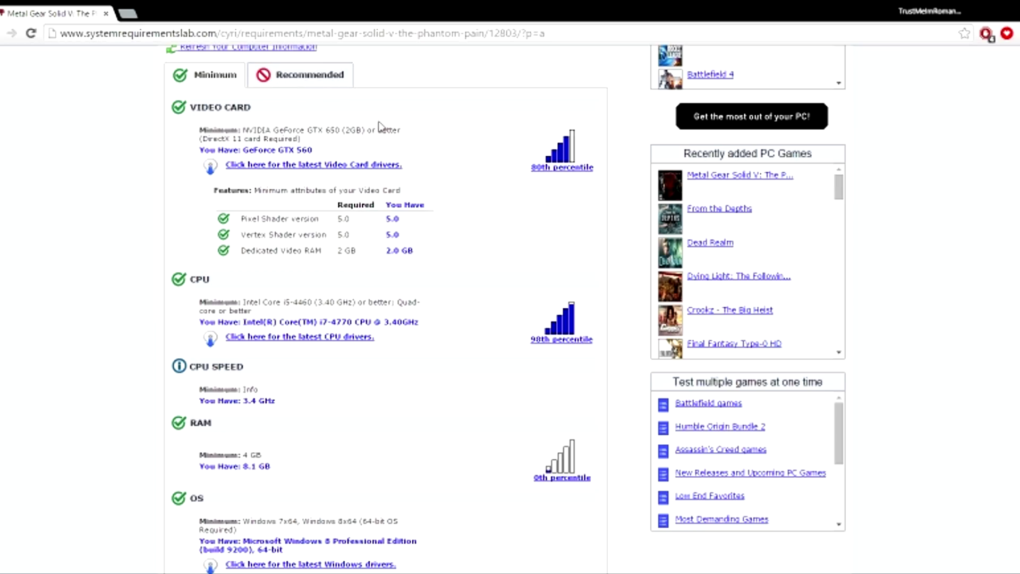
scroll(down, 3)
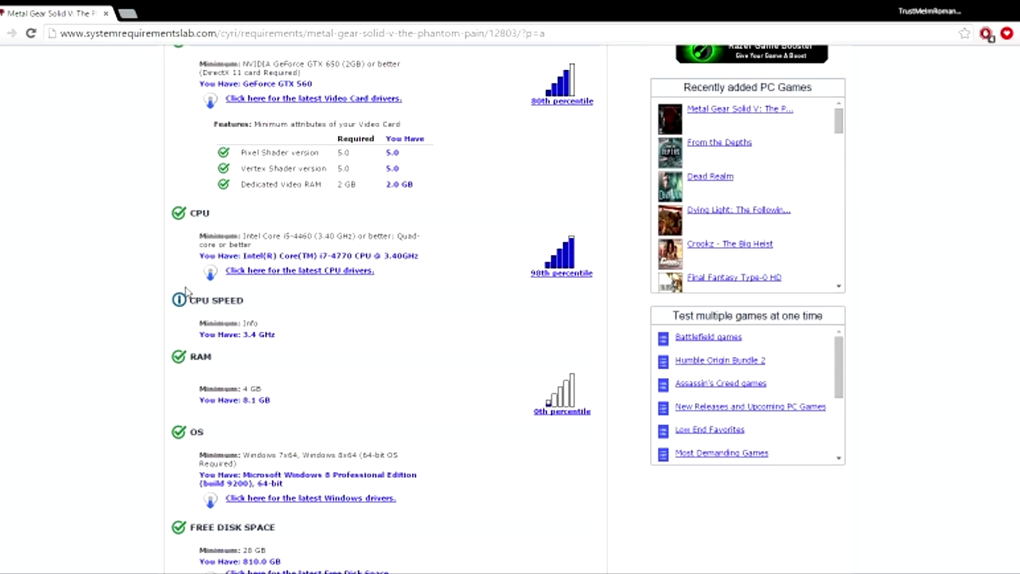
scroll(up, 3)
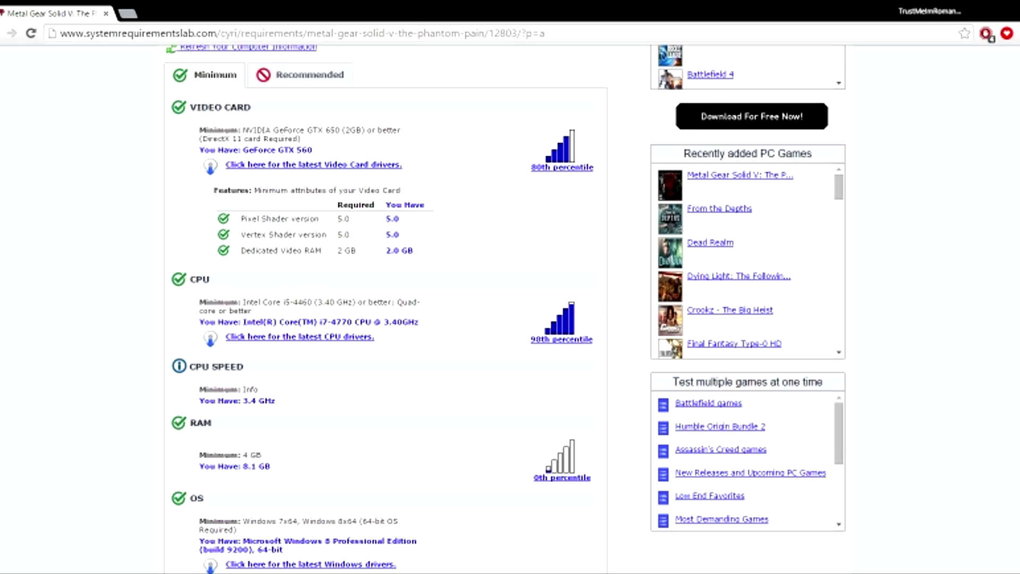
mouse_move(185, 283)
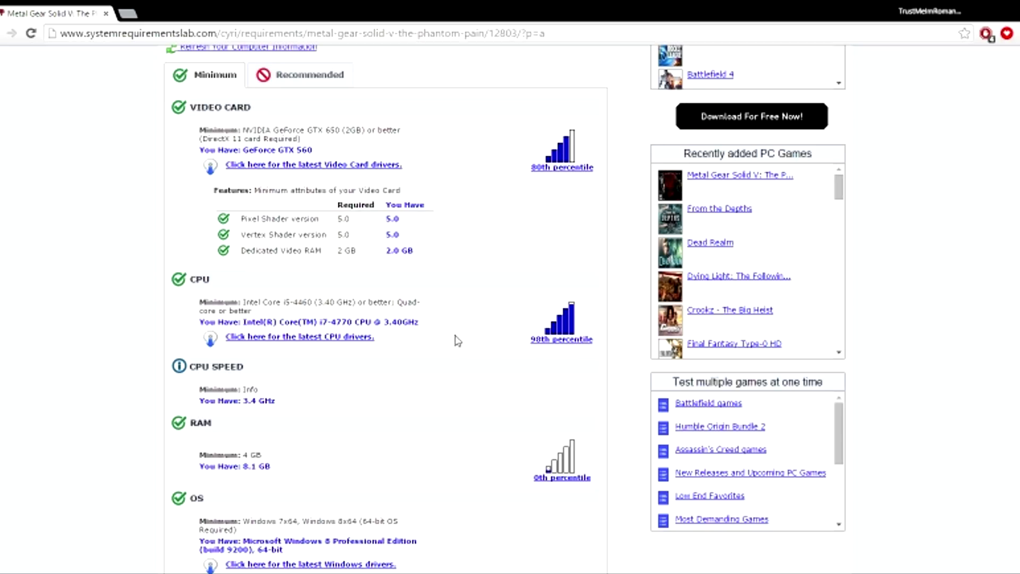
mouse_move(494, 408)
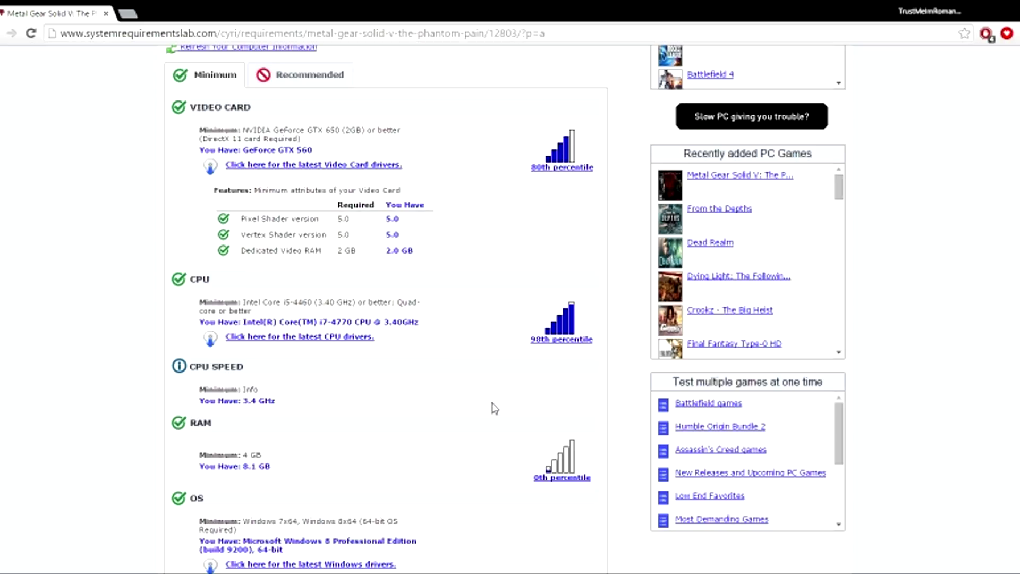